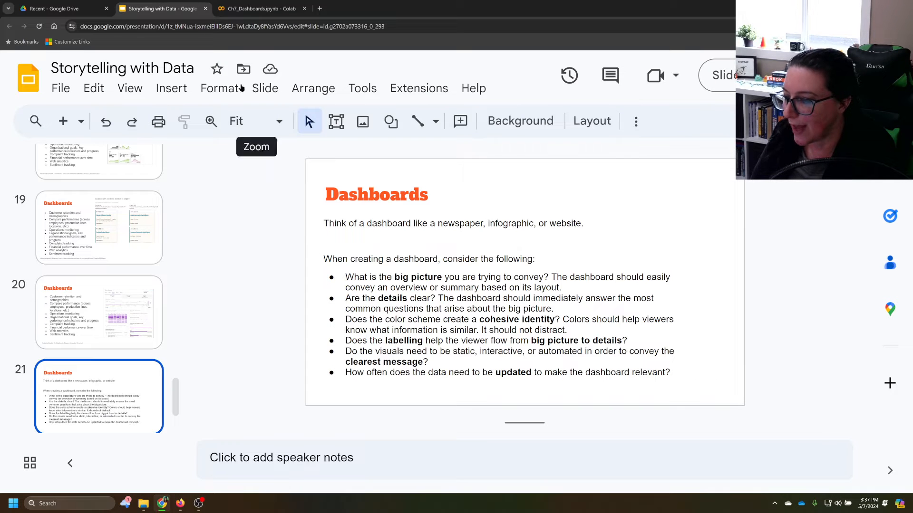
- Switch from the Slides tab to the Ch7_Dashboards notebook's Gauge section
left_click(259, 8)
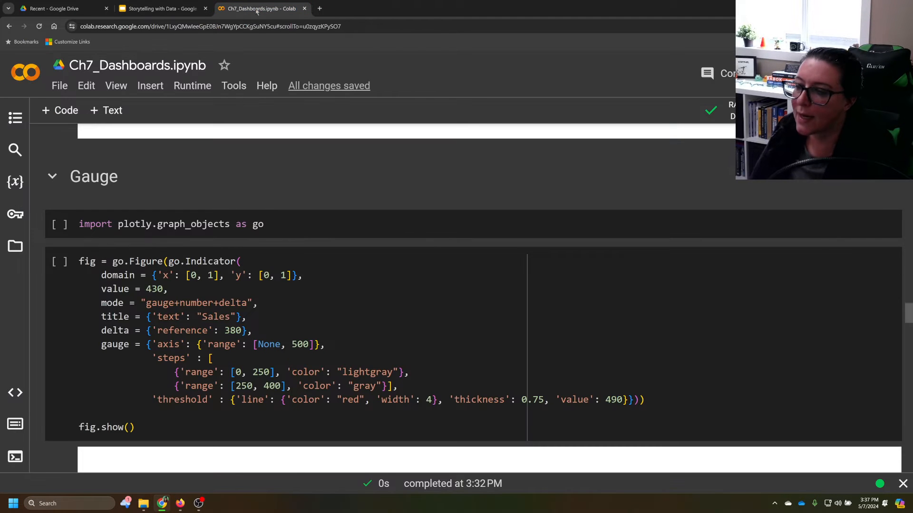
mouse_move(292, 168)
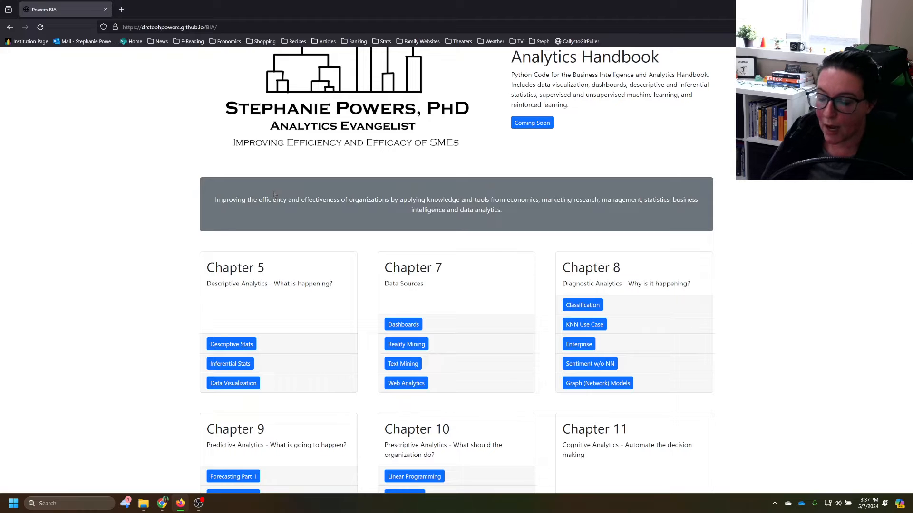
mouse_move(459, 301)
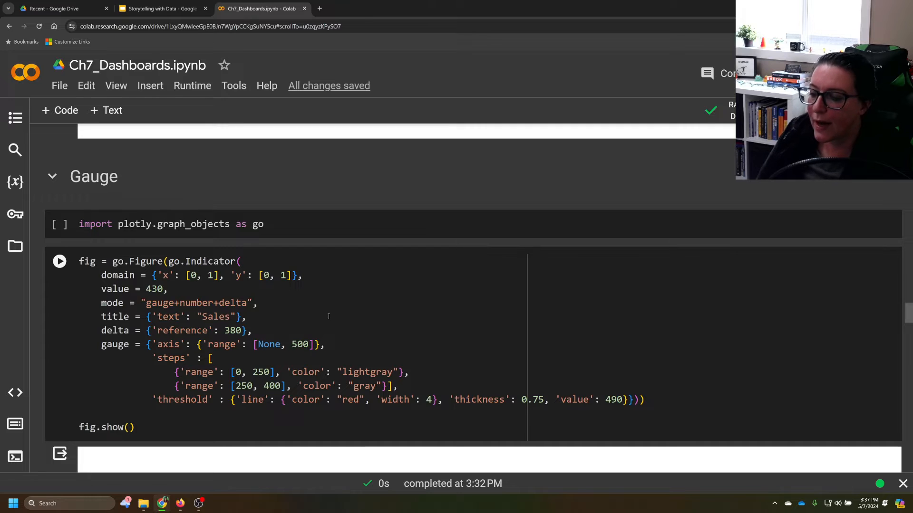
- View the rendered Sales gauge output showing 430 with ▲50 and an axis to 500
left_click(59, 261)
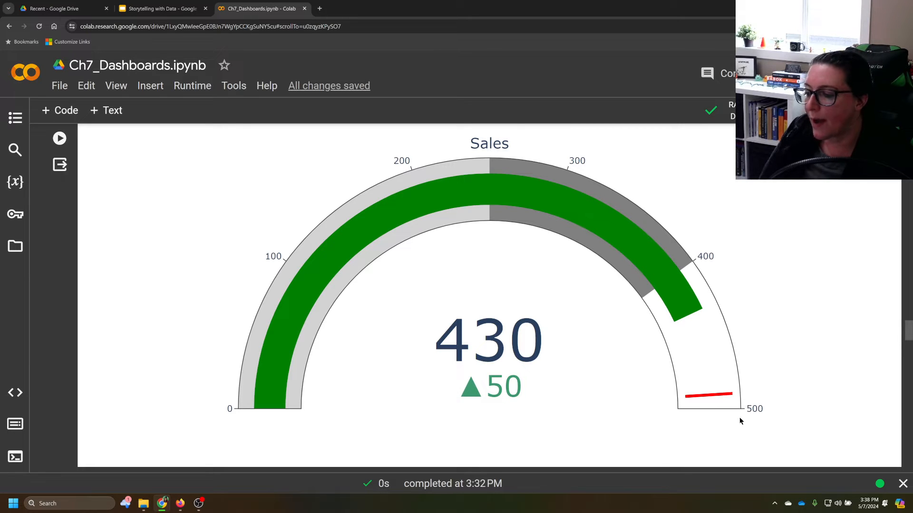
mouse_move(753, 393)
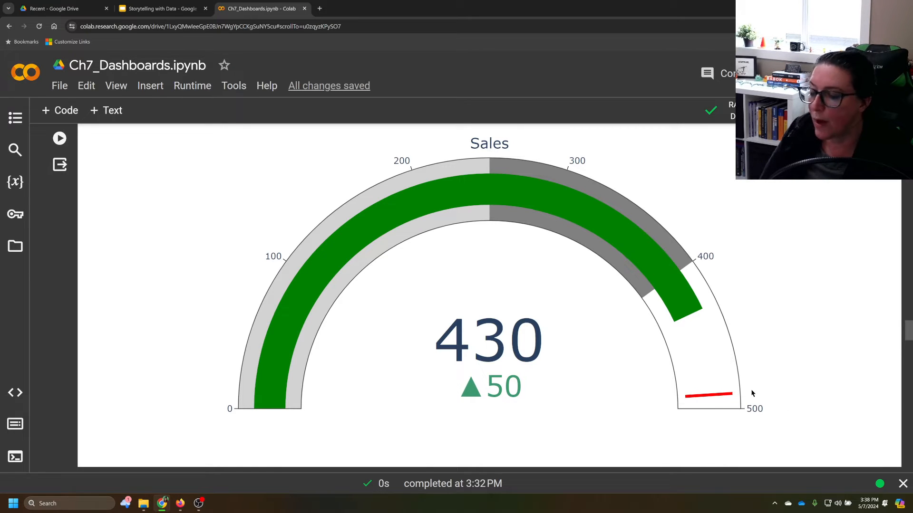
mouse_move(722, 280)
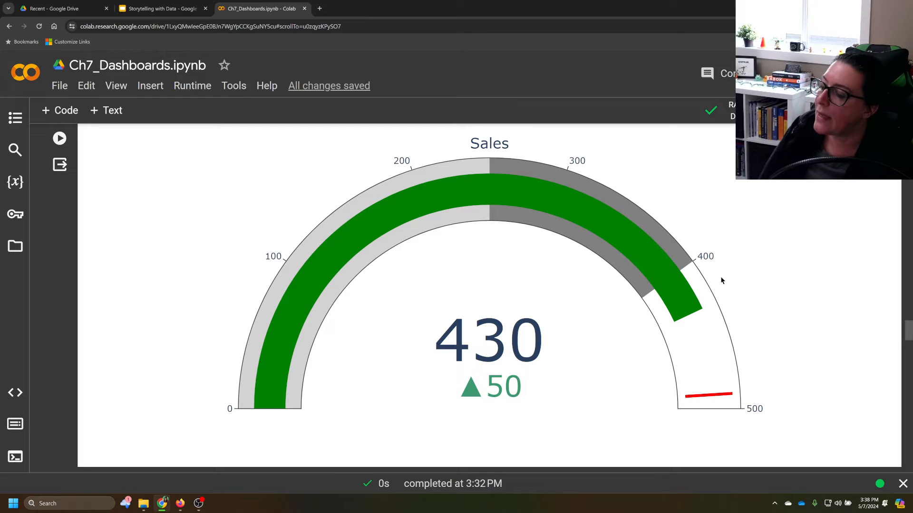
mouse_move(395, 323)
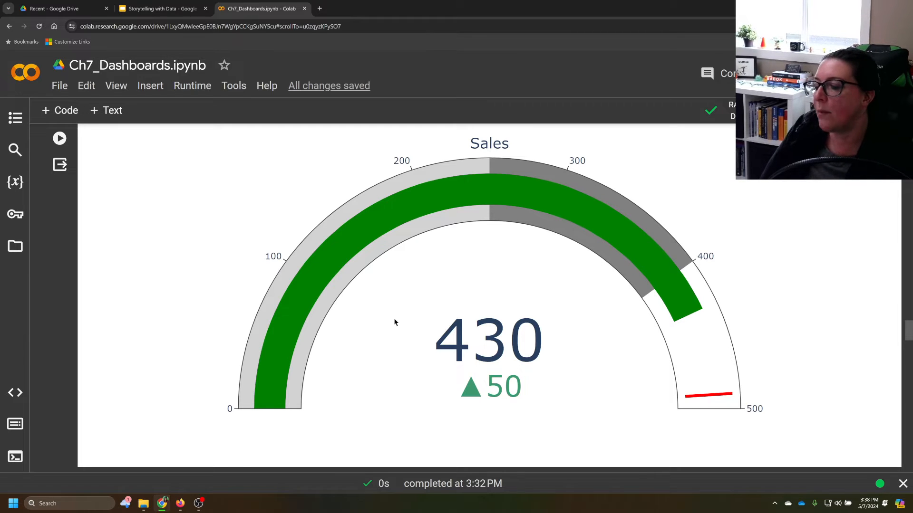
mouse_move(628, 344)
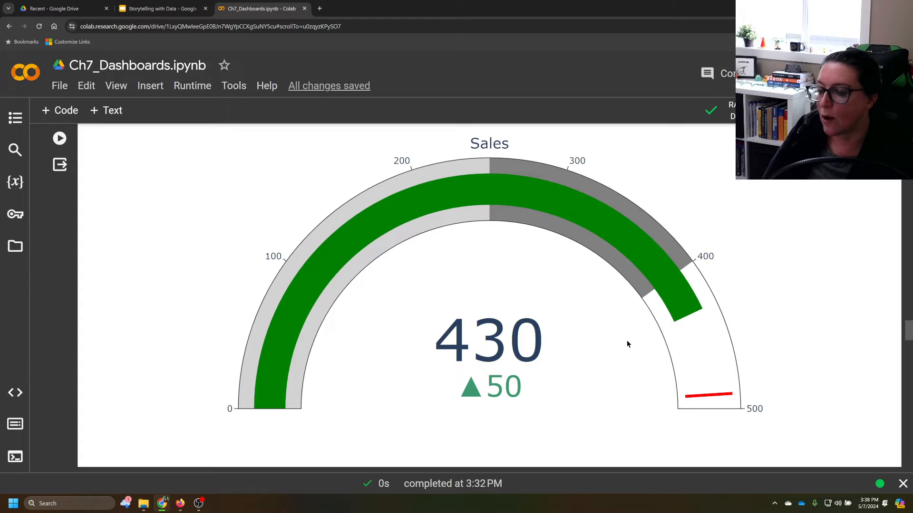
mouse_move(474, 343)
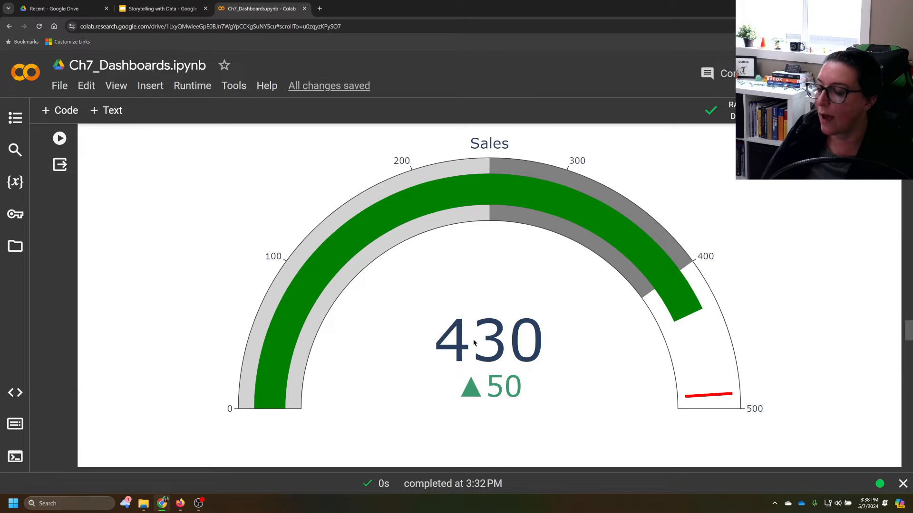
mouse_move(702, 417)
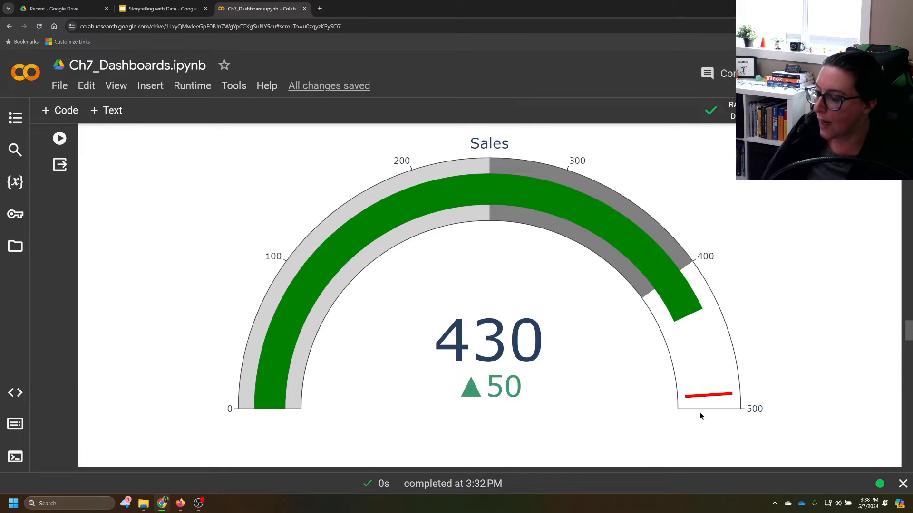
mouse_move(757, 355)
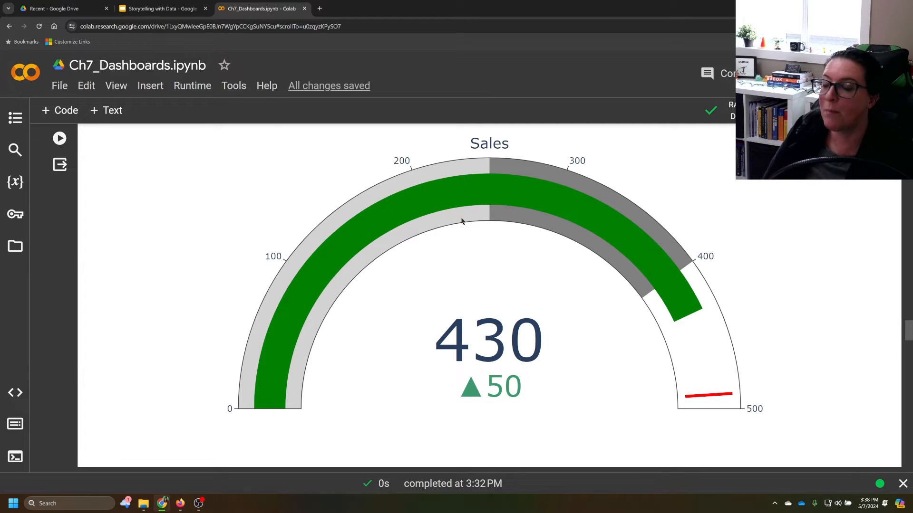
mouse_move(633, 246)
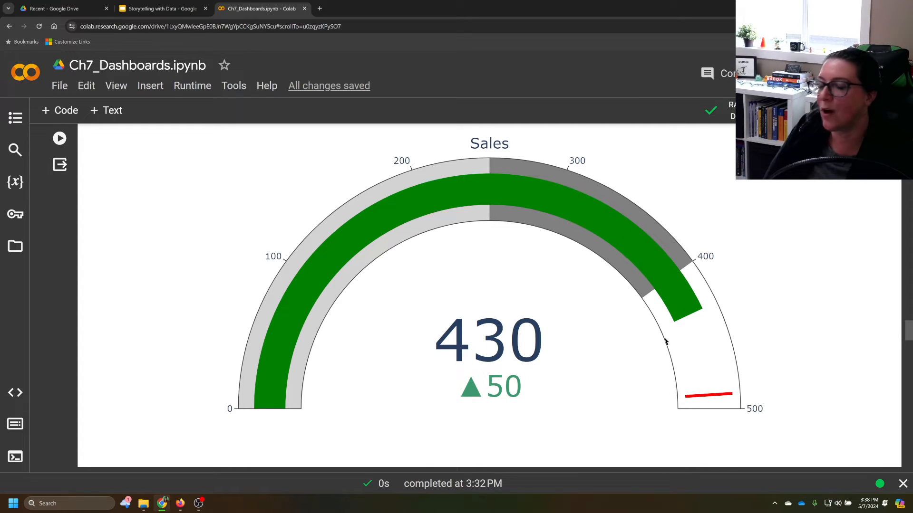
mouse_move(637, 338)
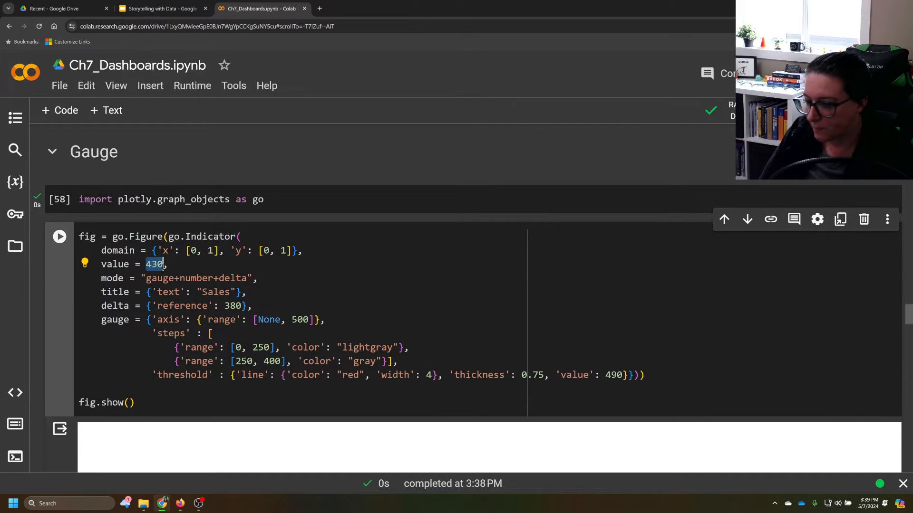
- Change the gauge value to 390 and the axis range maximum from 500 to 600
type("390")
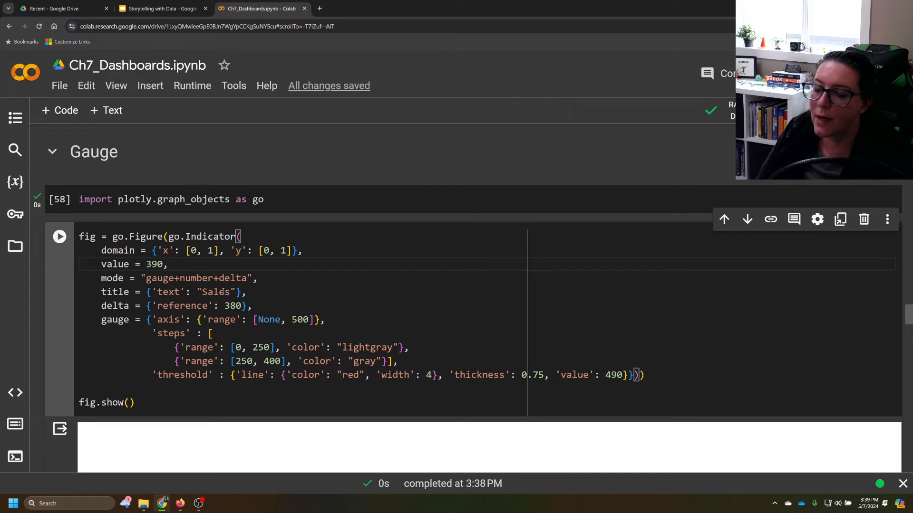
double_click(216, 292)
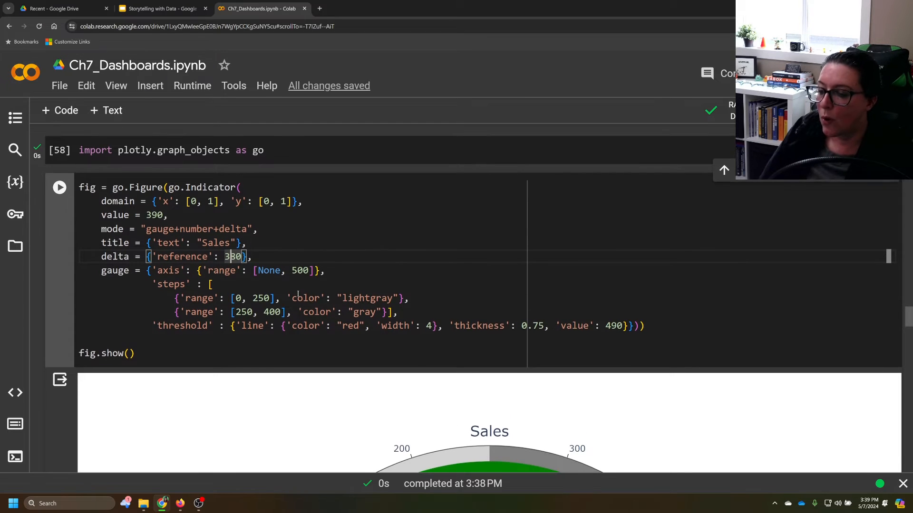
scroll("down", 3)
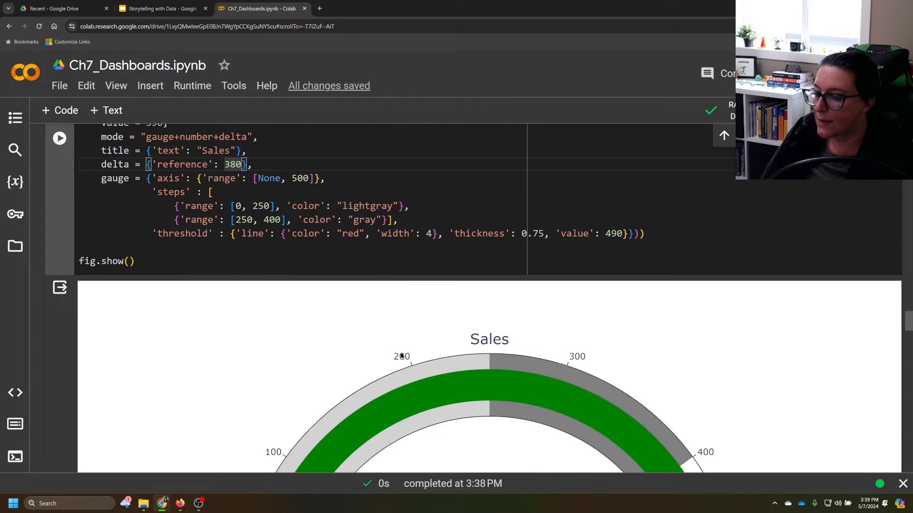
scroll("down", 3)
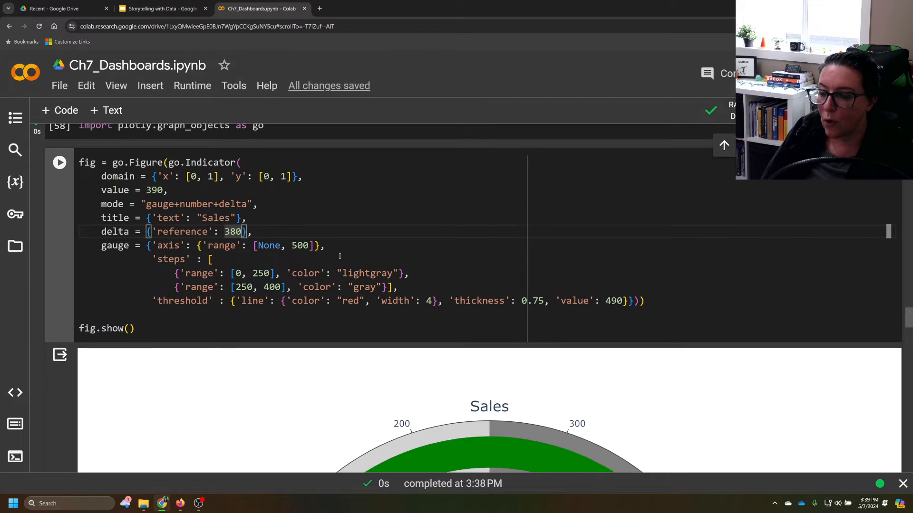
scroll("down", 3)
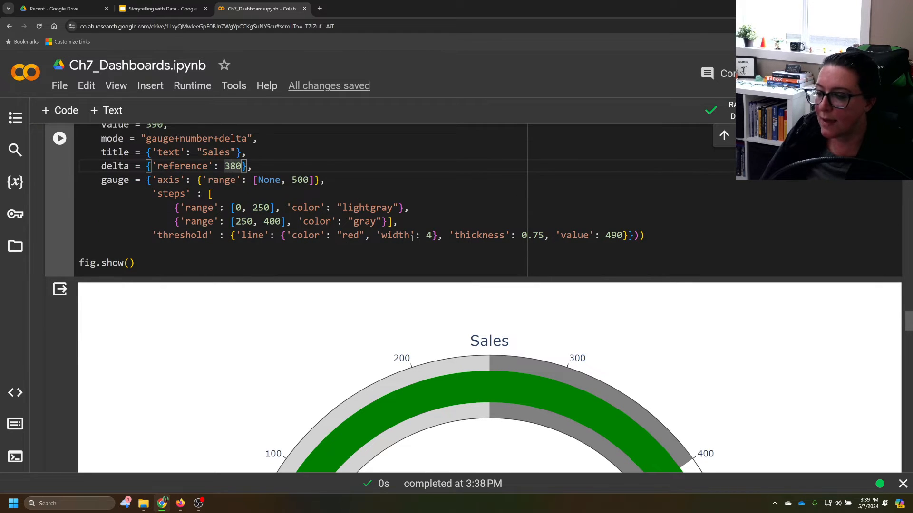
scroll("down", 3)
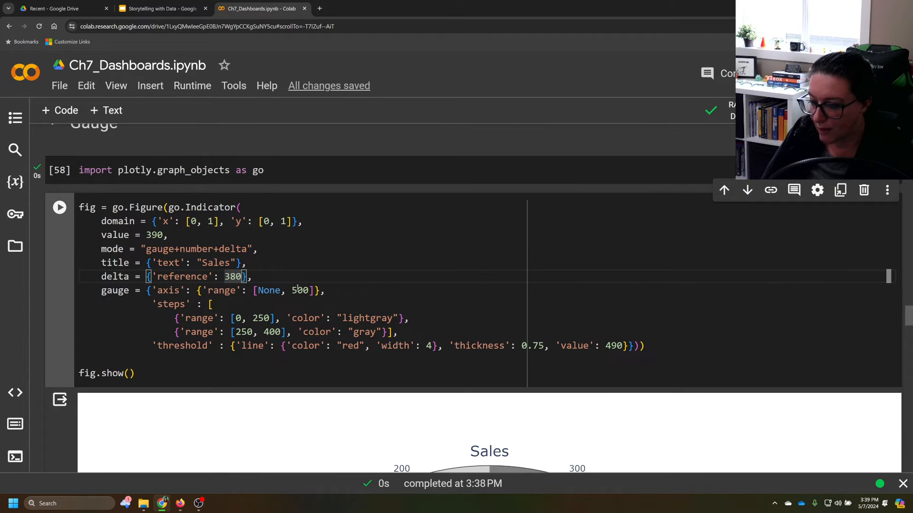
type("600")
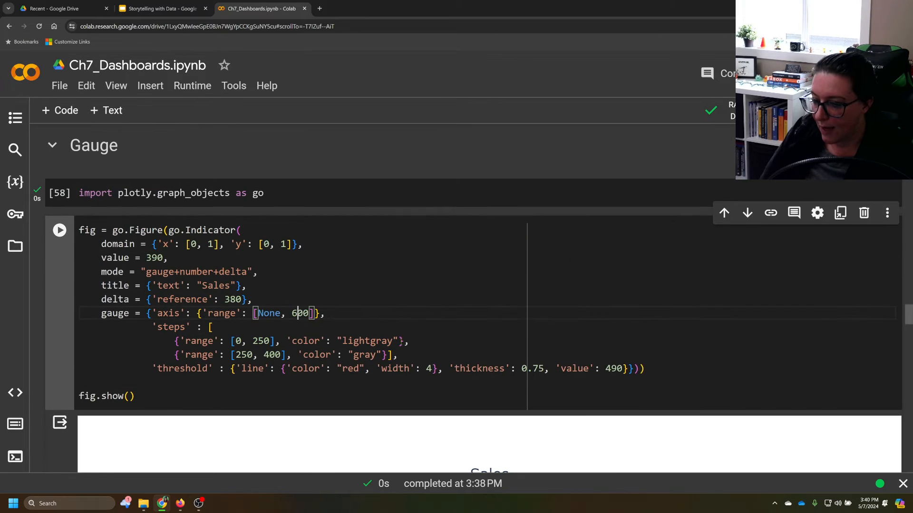
- Change the delta reference from 380 to 400 and re-run the gauge cell
left_click(238, 299)
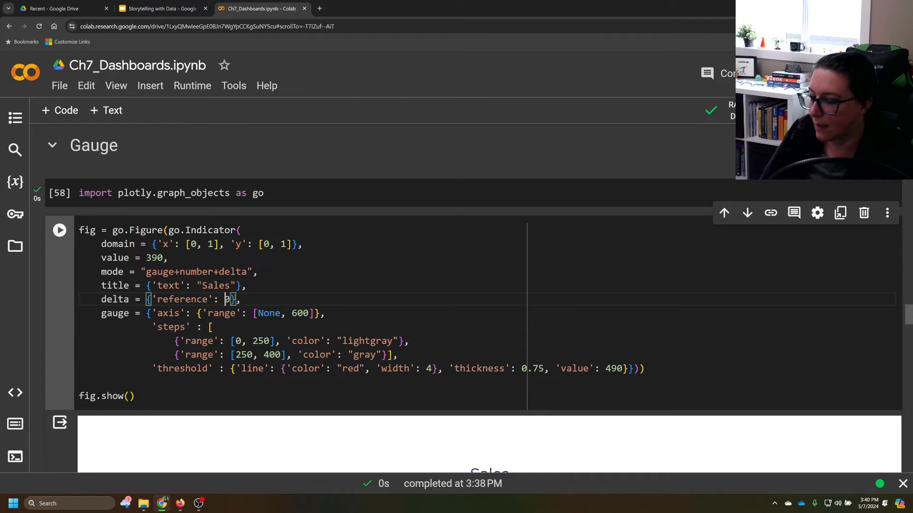
type("400")
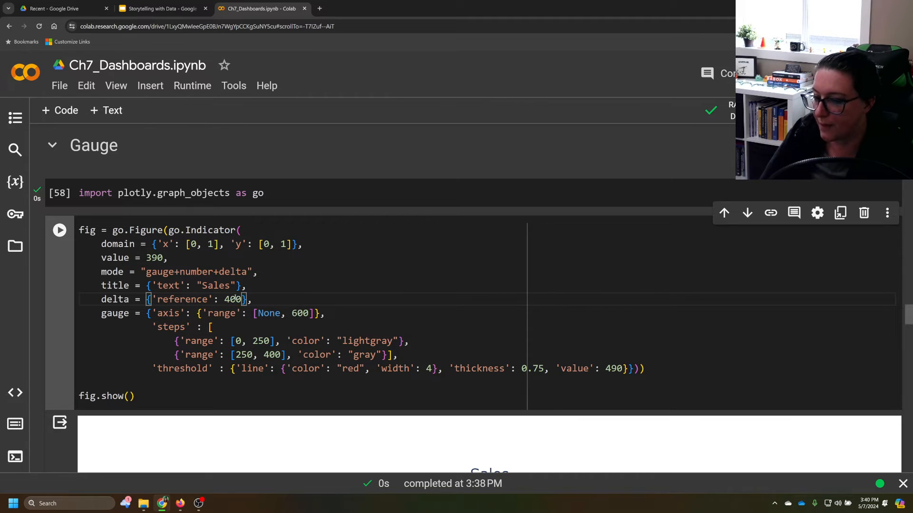
scroll("down", 3)
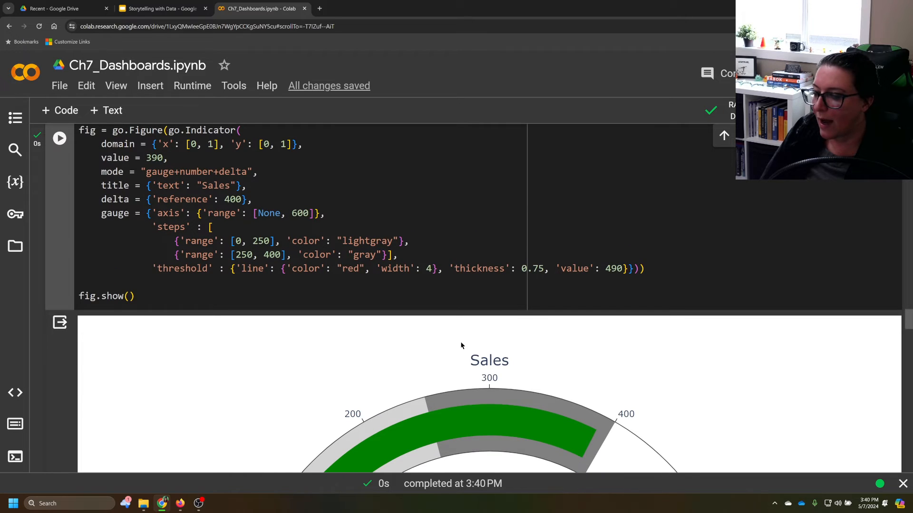
scroll("down", 3)
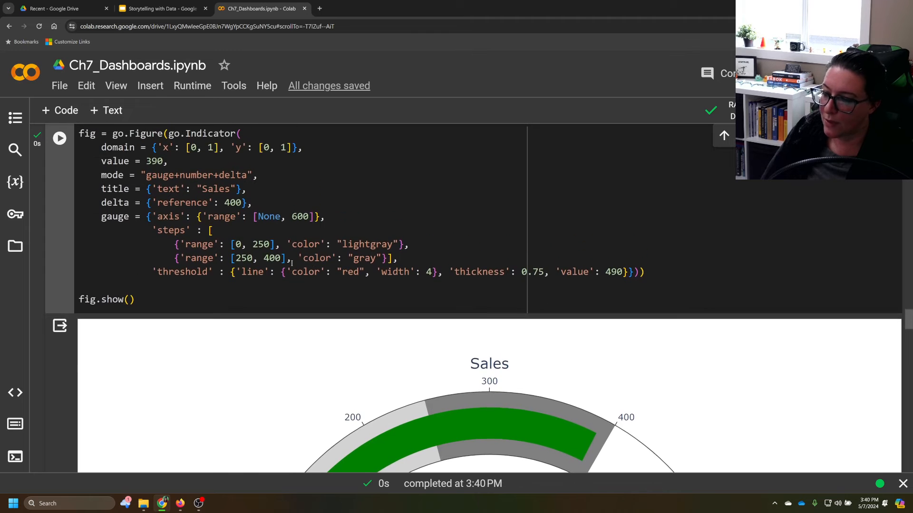
scroll("down", 3)
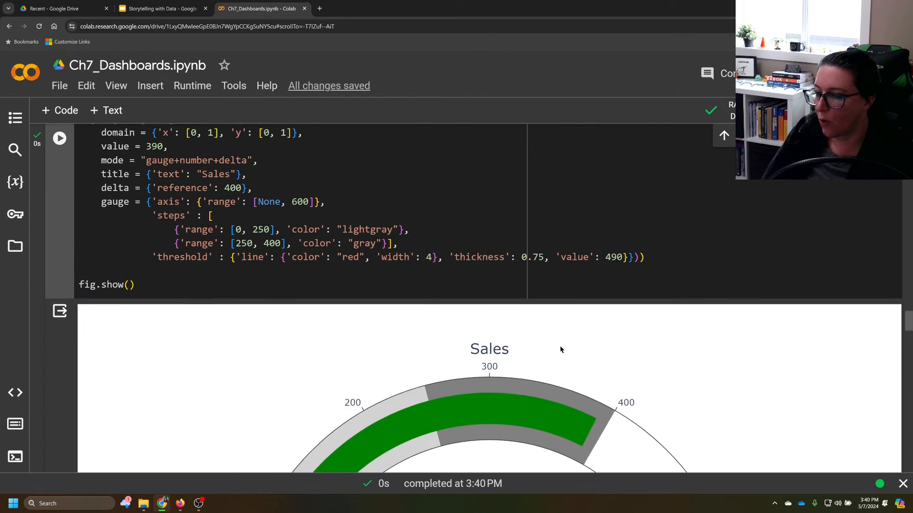
scroll("down", 3)
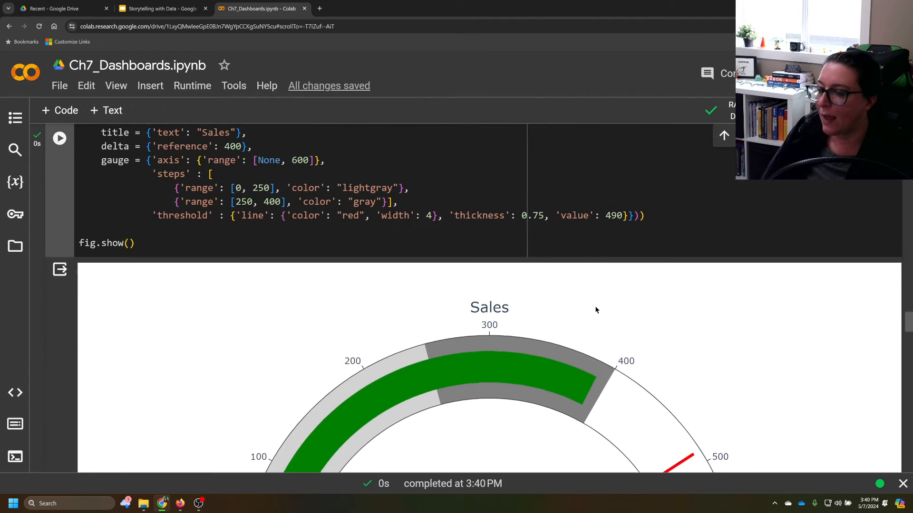
scroll("down", 3)
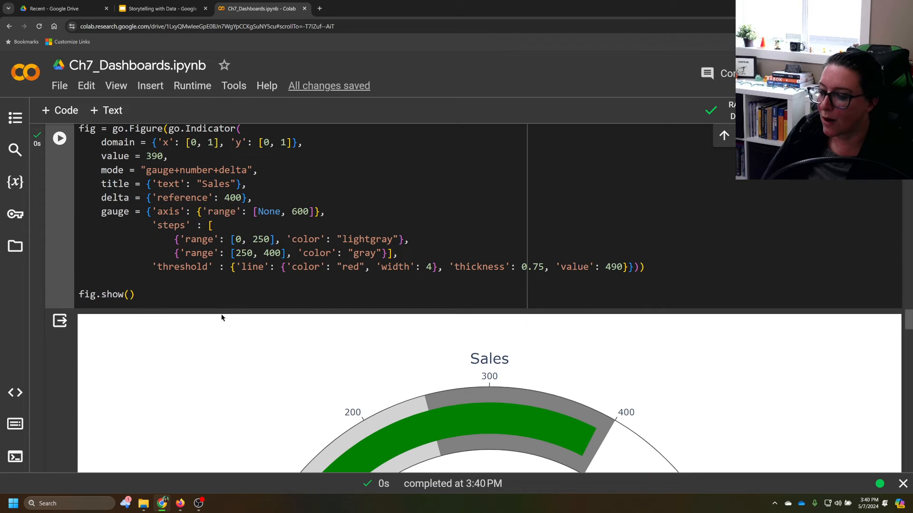
scroll("down", 3)
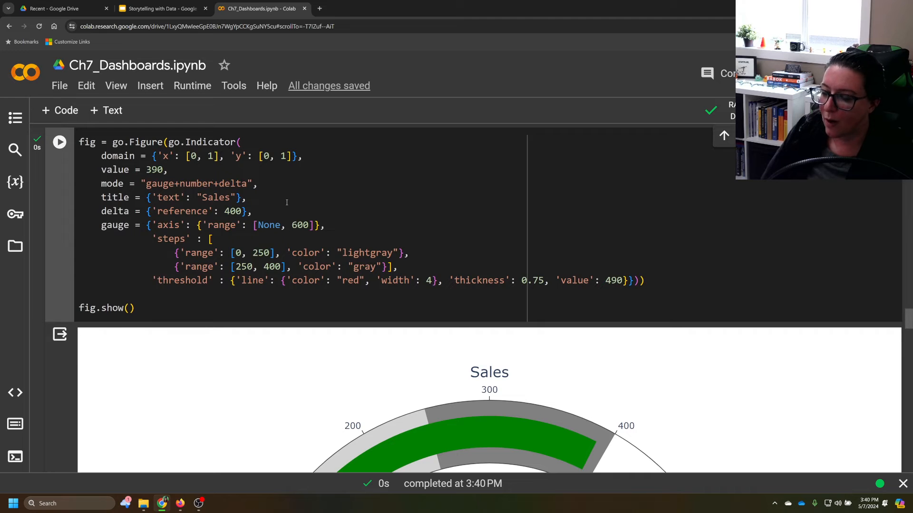
scroll("down", 3)
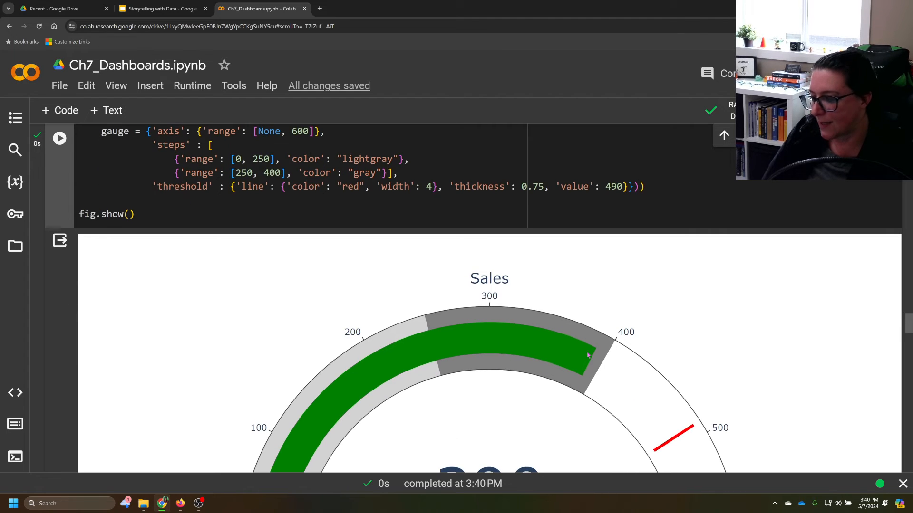
scroll("up", 3)
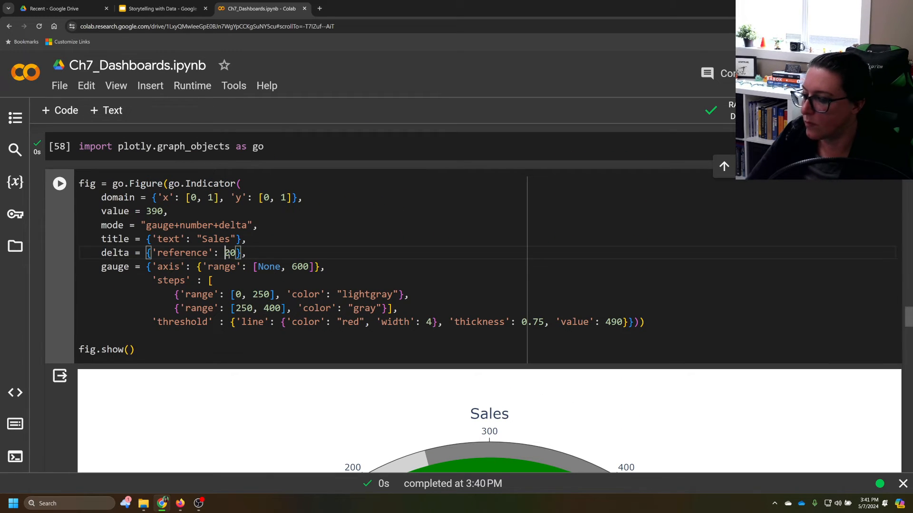
- Set the delta reference to 300, re-run, and view the gauge showing 390 ▲90
type("300")
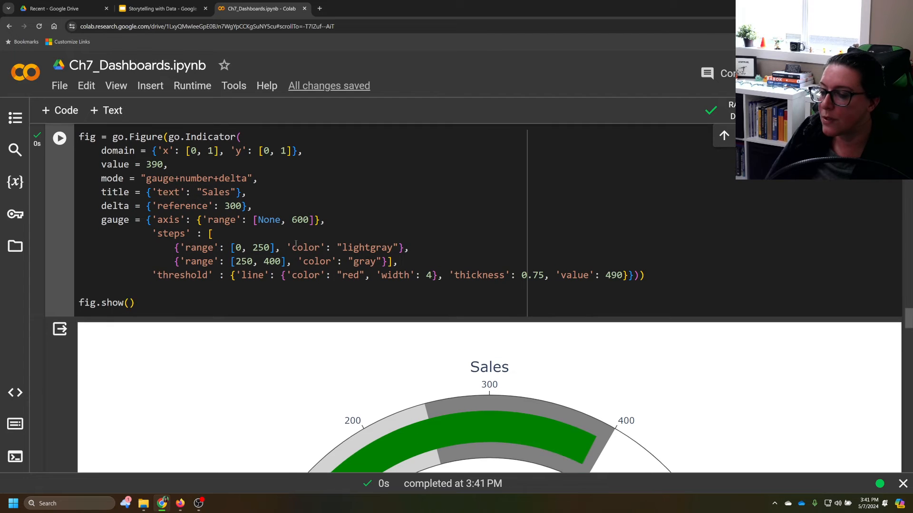
scroll("down", 3)
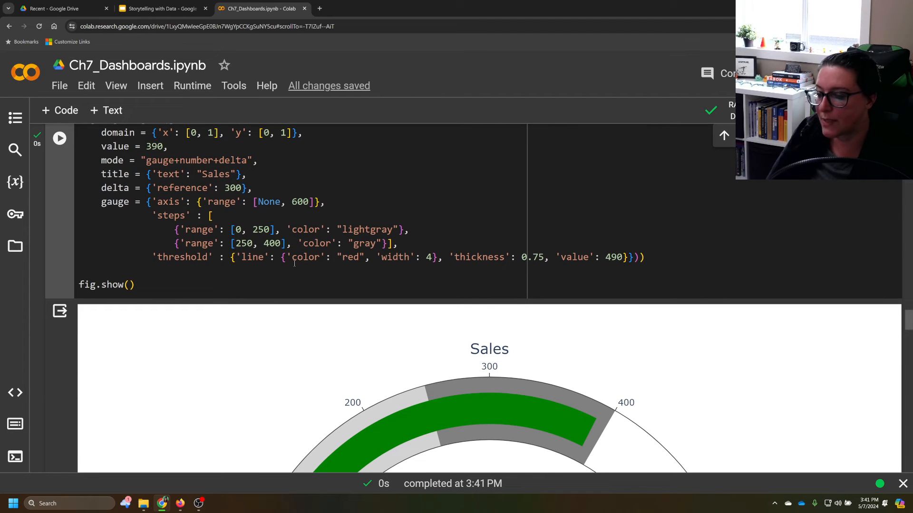
scroll("down", 3)
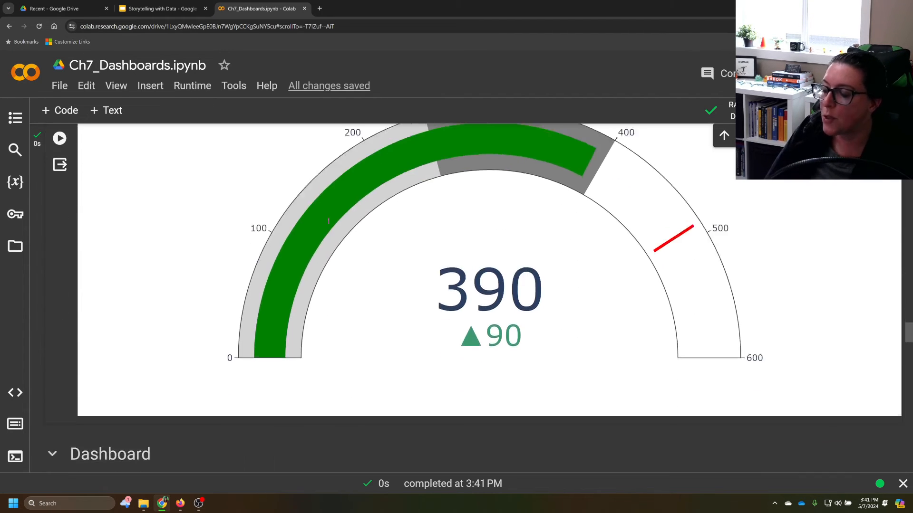
scroll("down", 3)
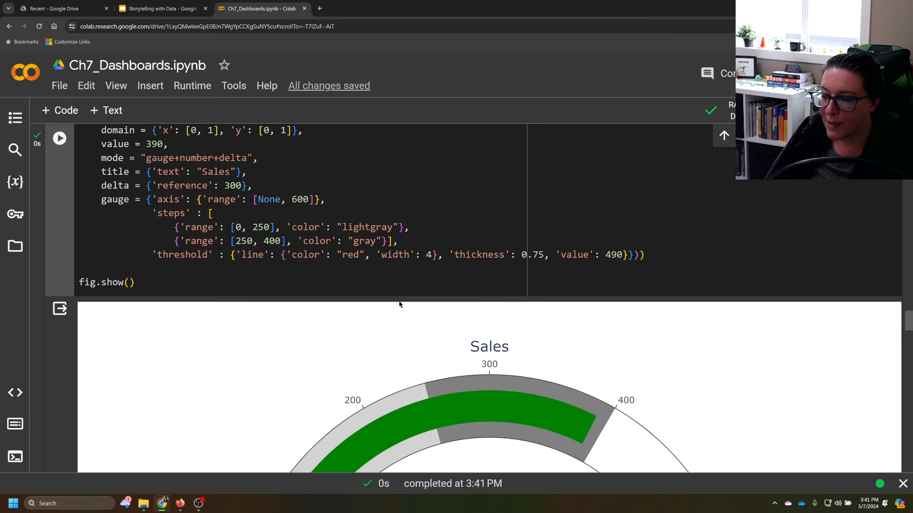
scroll("down", 3)
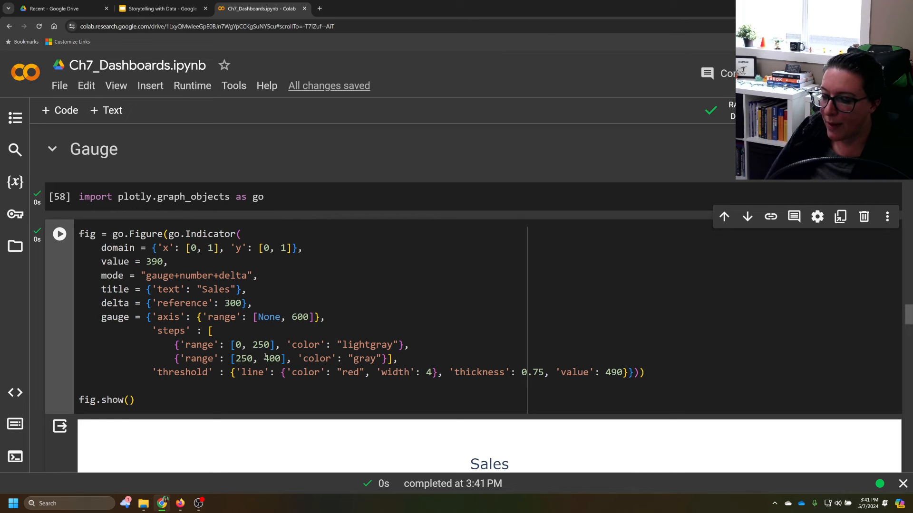
- Set the gray step range to [250, 500] and the threshold value to 550
double_click(272, 358)
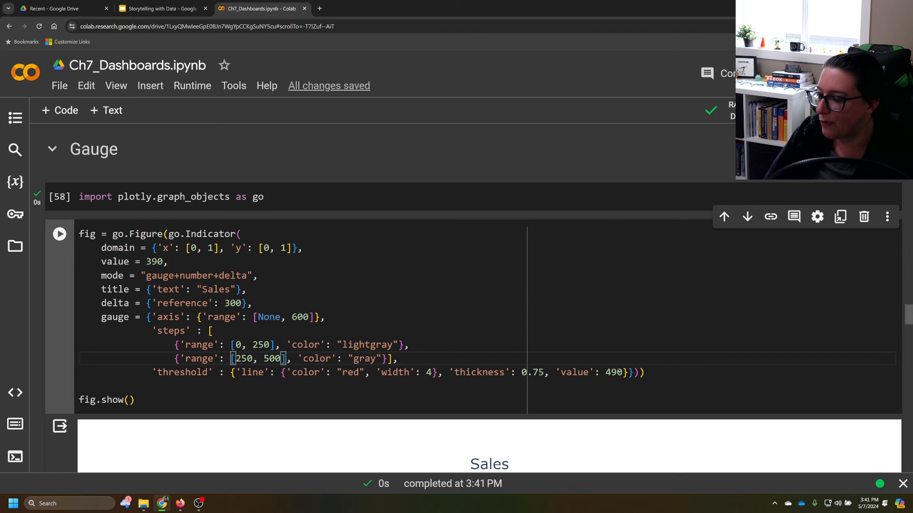
scroll("down", 3)
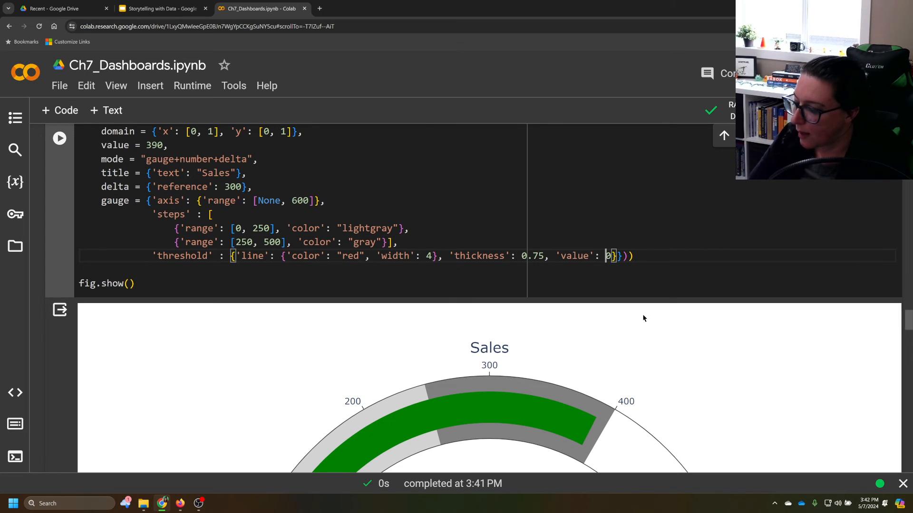
type("550")
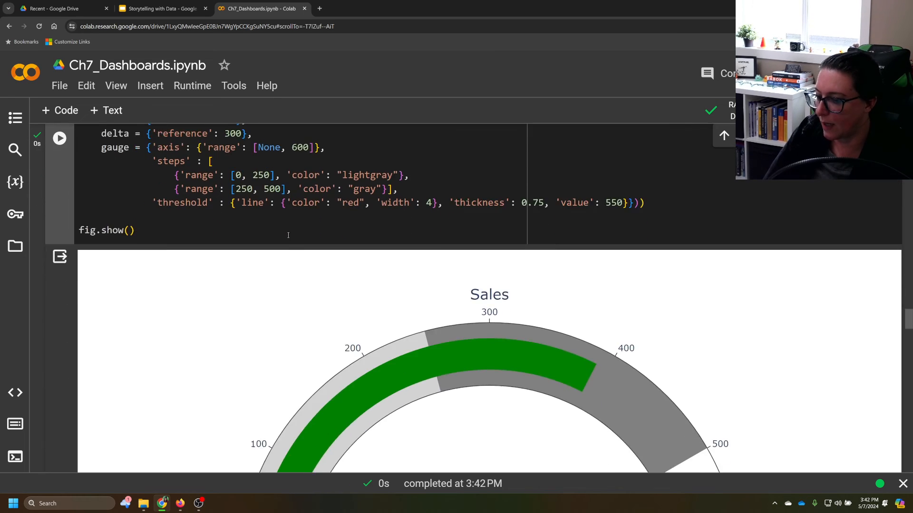
scroll("down", 3)
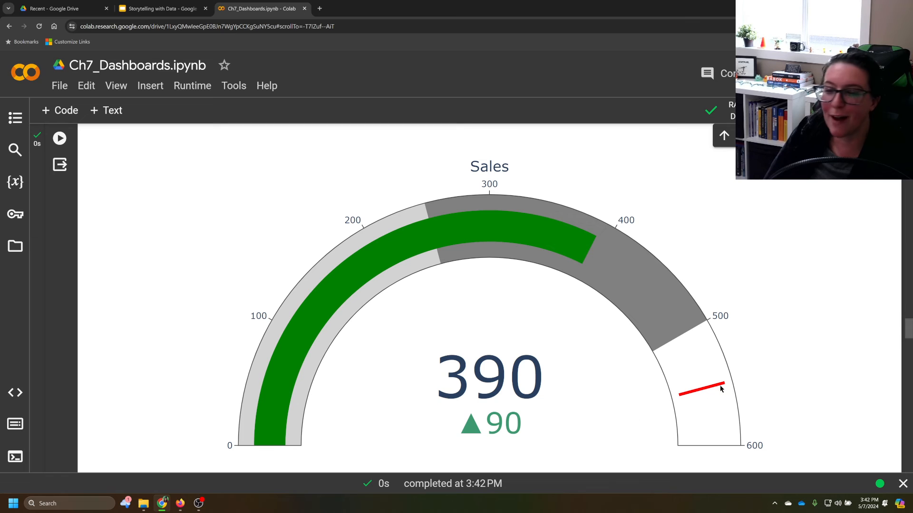
mouse_move(723, 387)
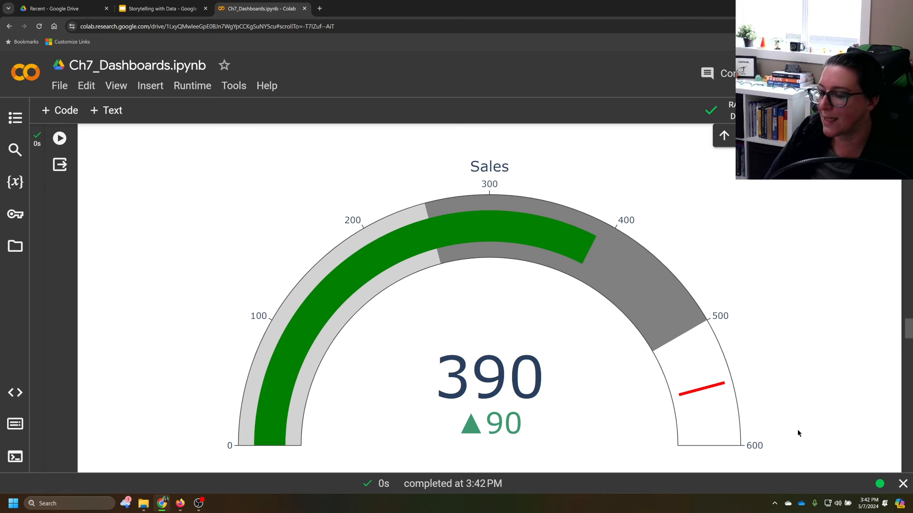
mouse_move(743, 445)
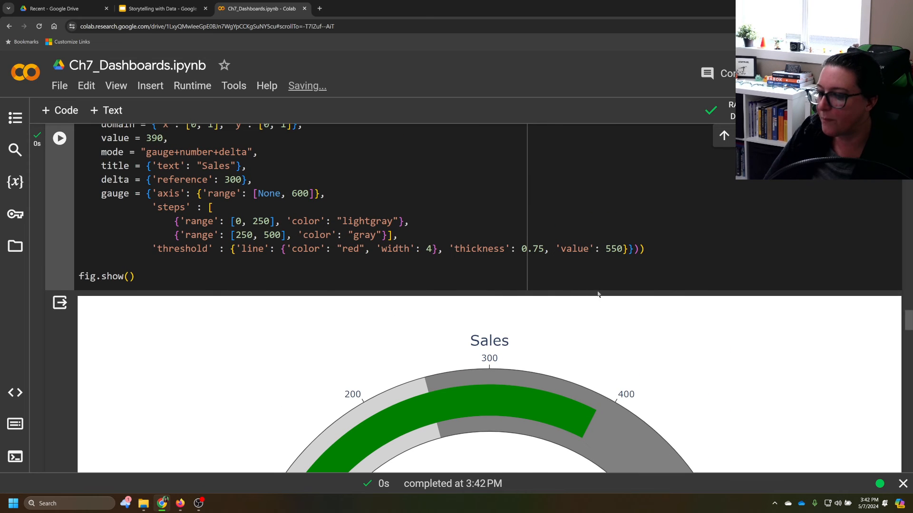
scroll("down", 3)
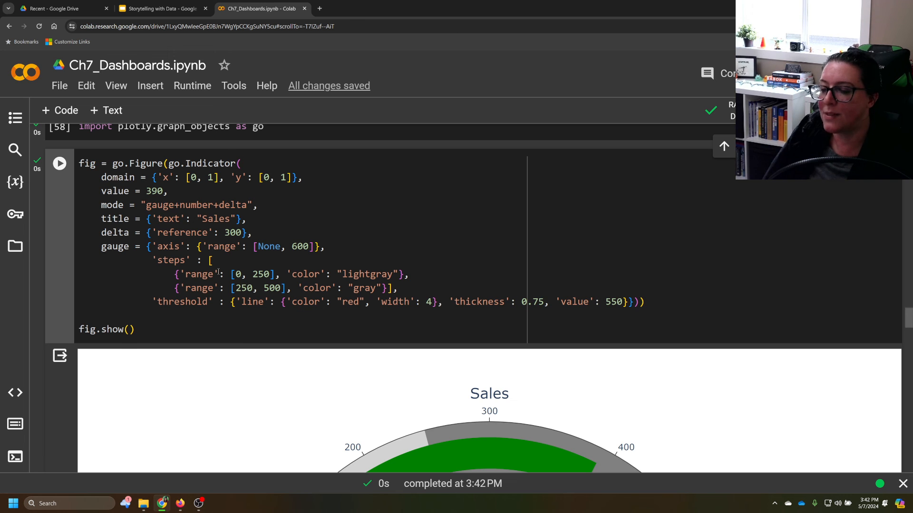
scroll("down", 3)
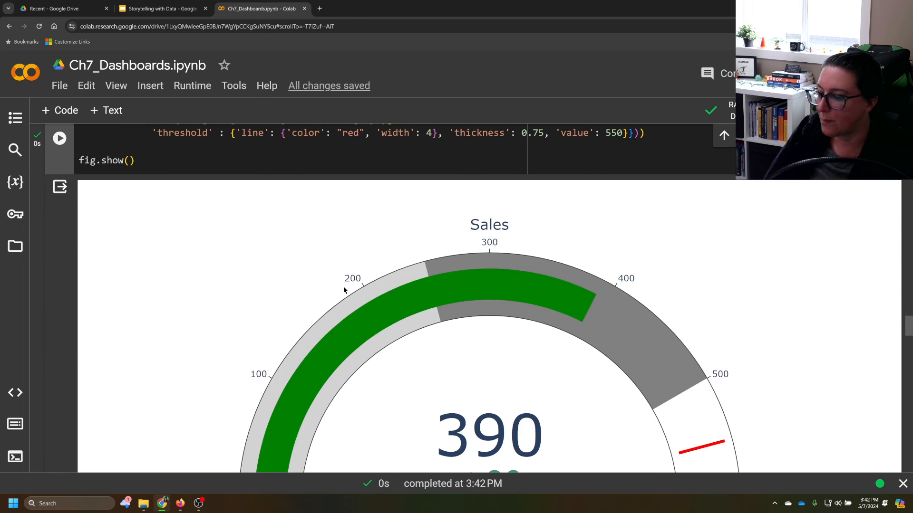
scroll("down", 3)
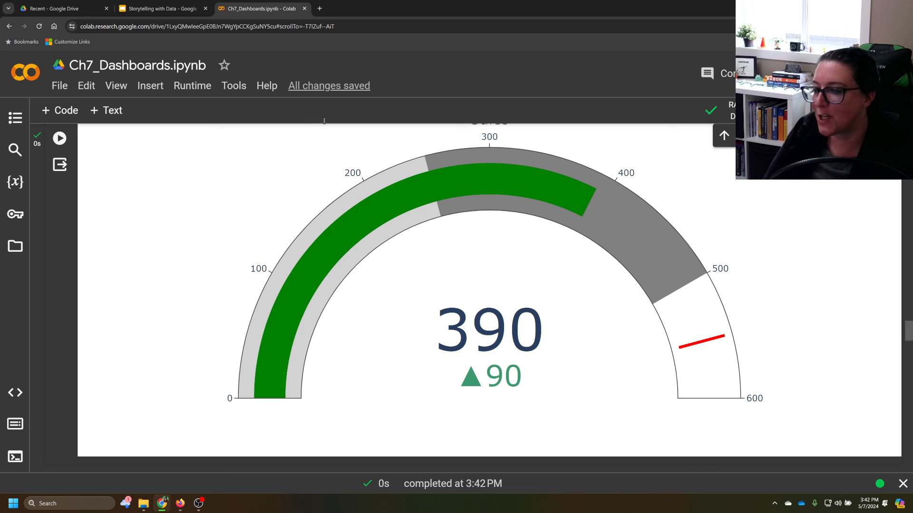
mouse_move(231, 334)
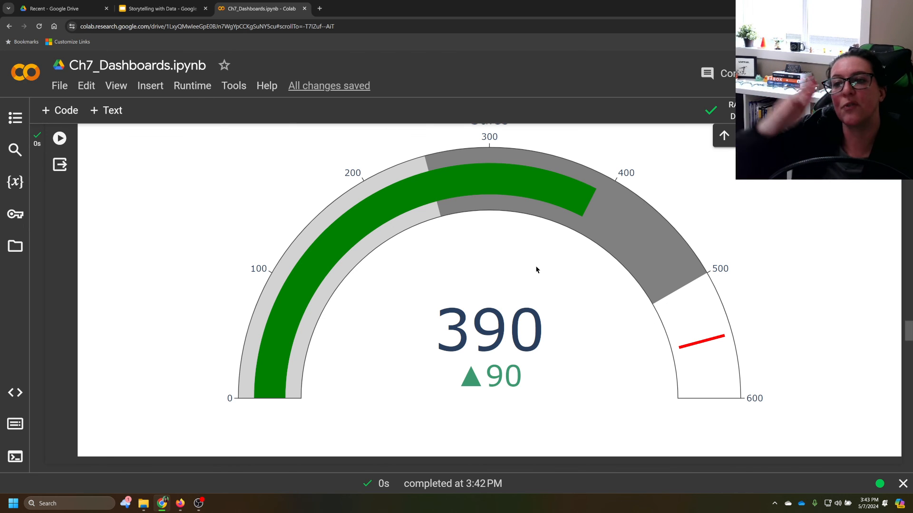
mouse_move(390, 255)
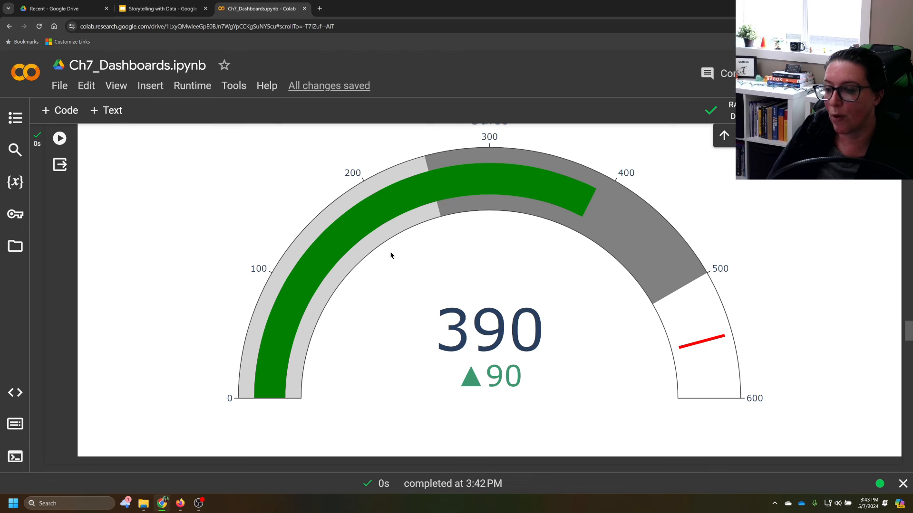